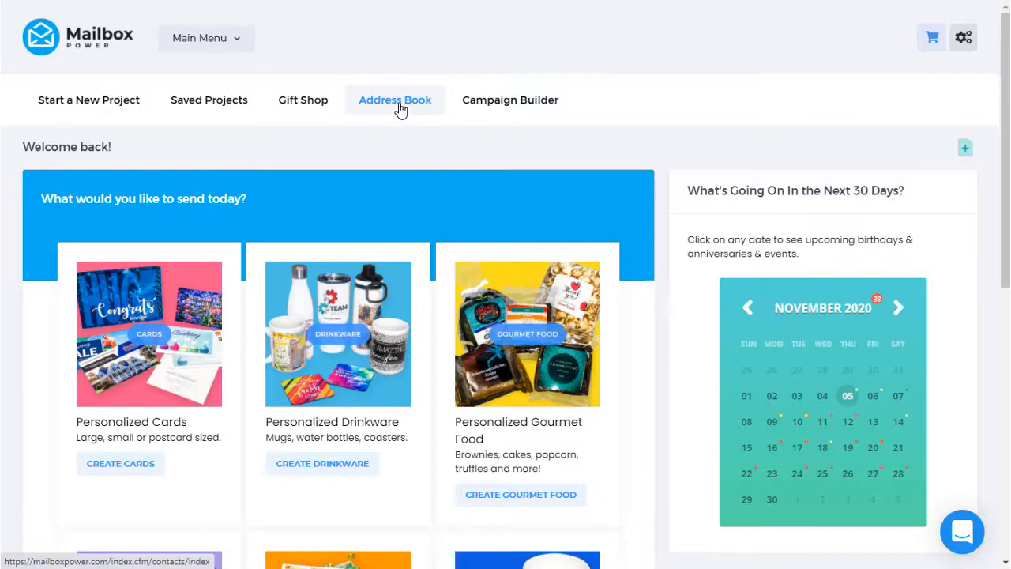
- Start a custom mailing list order from the Address Book area
click(395, 99)
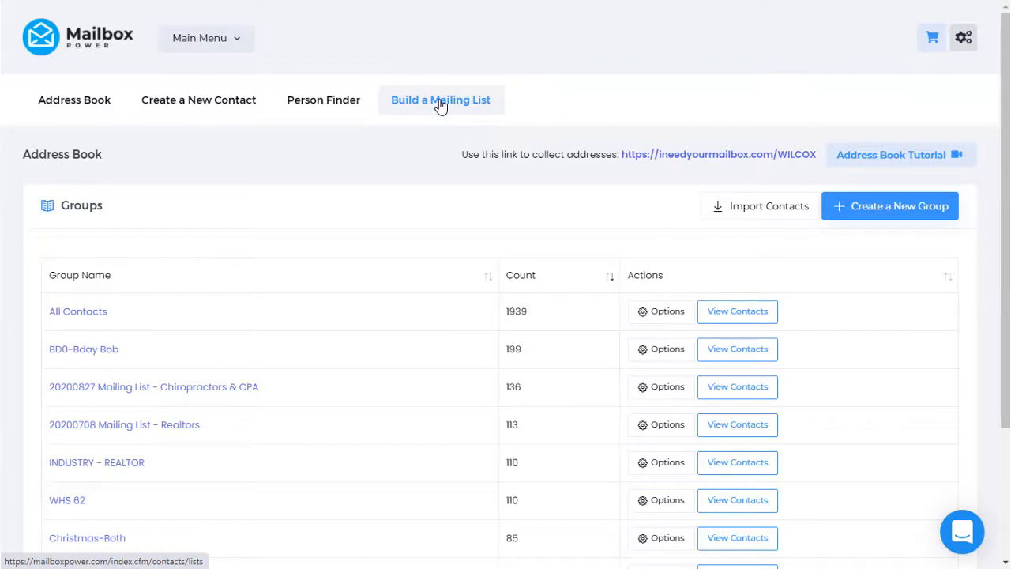
click(439, 100)
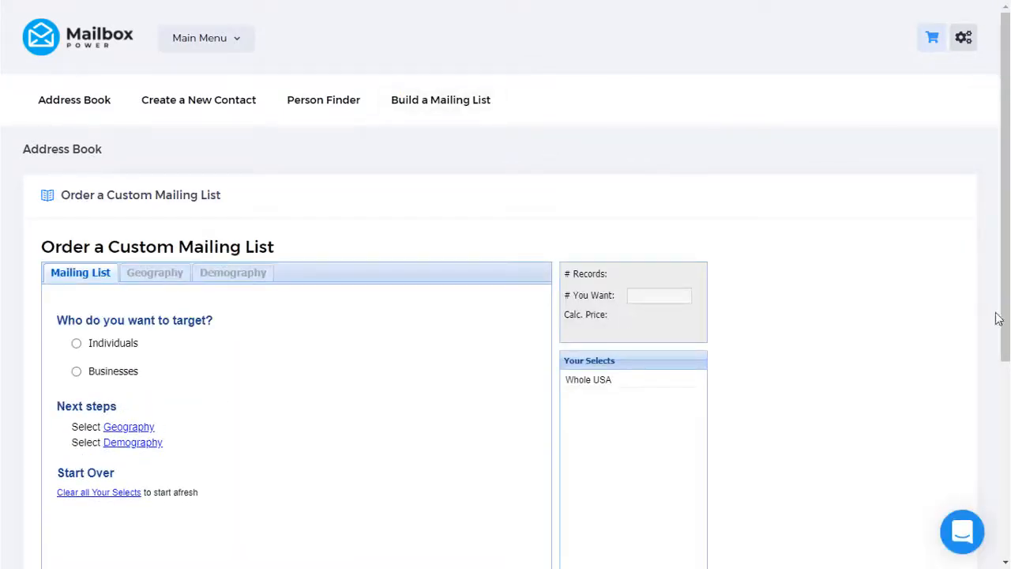
- Target Individuals for the list and move to the Geography choices
scroll(down, 3)
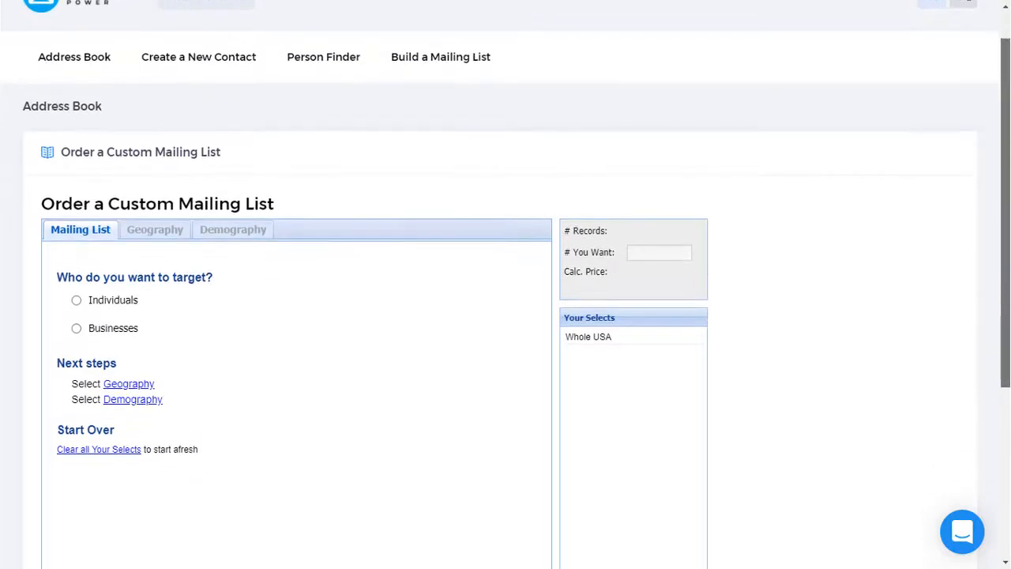
scroll(down, 3)
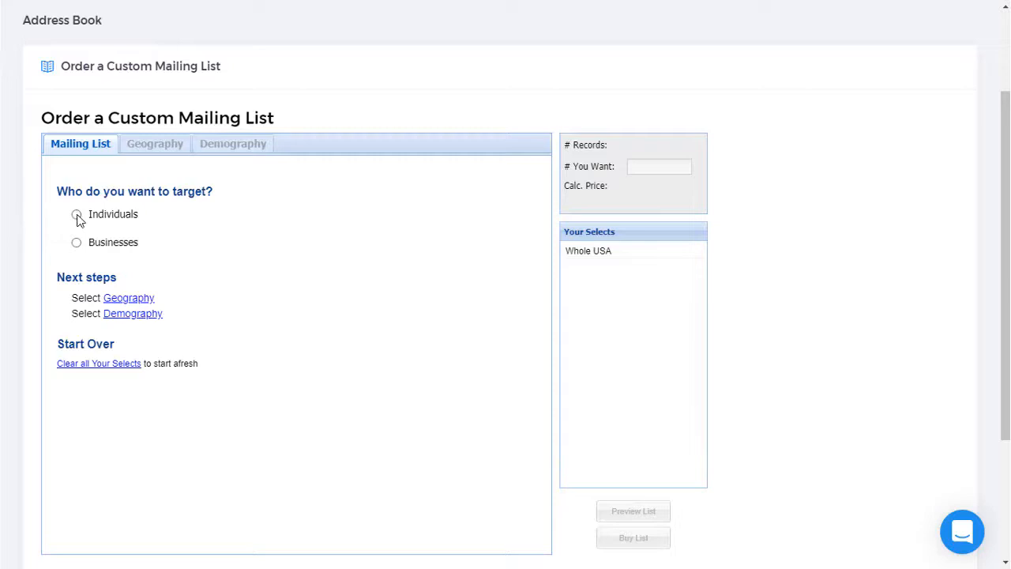
click(76, 215)
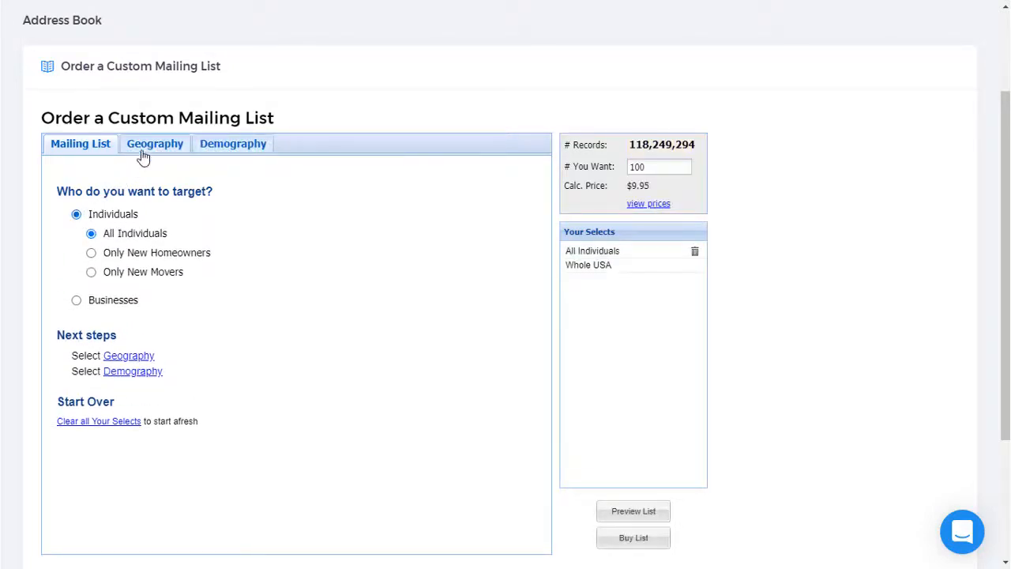
click(154, 142)
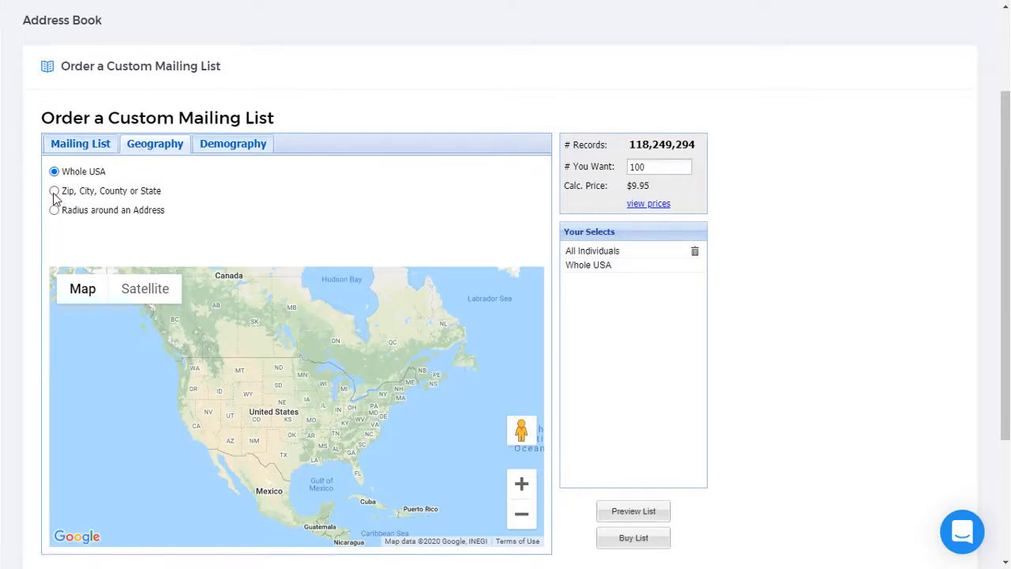
- Narrow the list by zip to 75023, TX, leaving 17,170 records
click(54, 189)
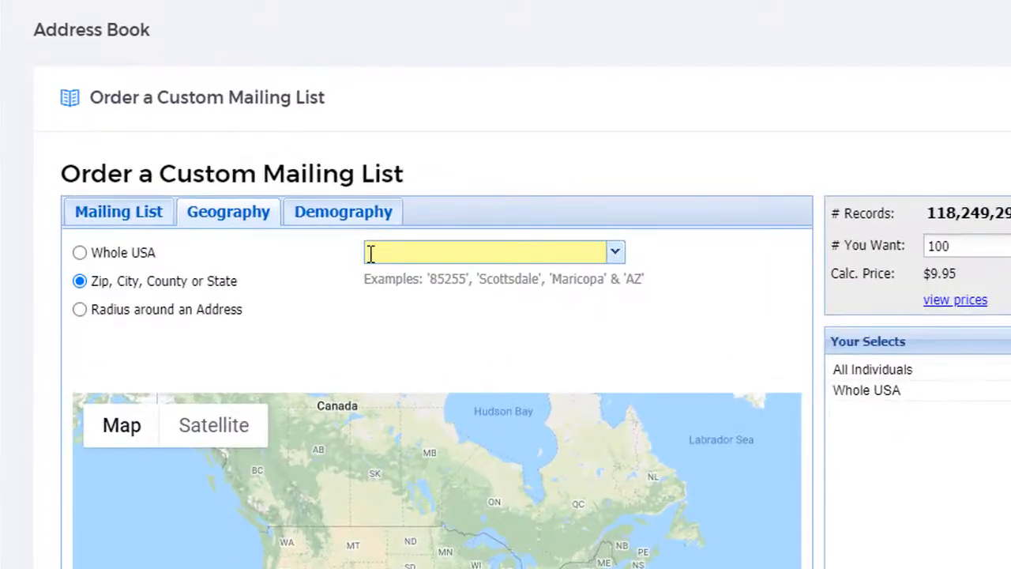
text(75023)
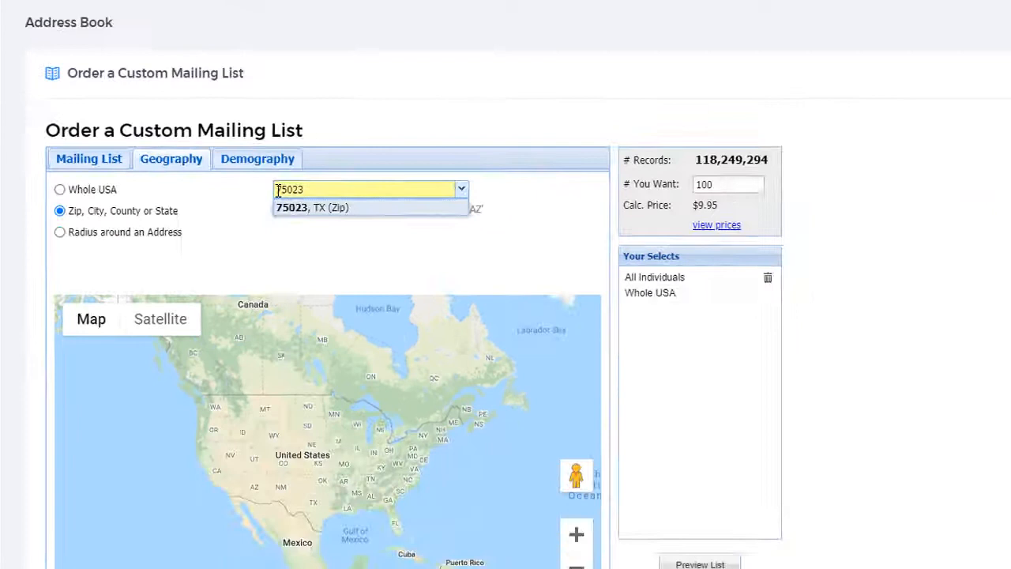
click(312, 207)
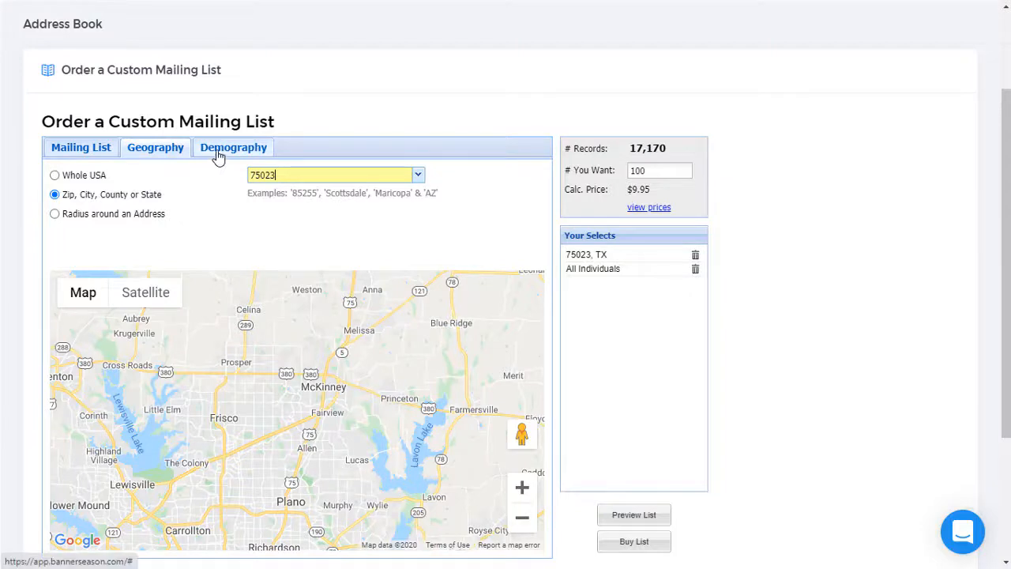
- Under Demography, keep only renters with 3+ years length of residence
click(234, 147)
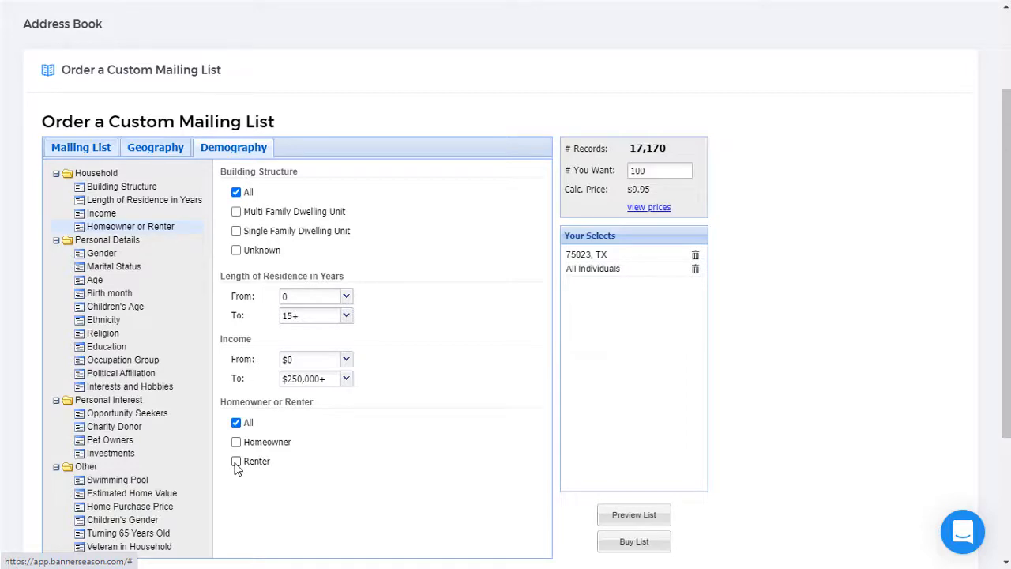
click(235, 461)
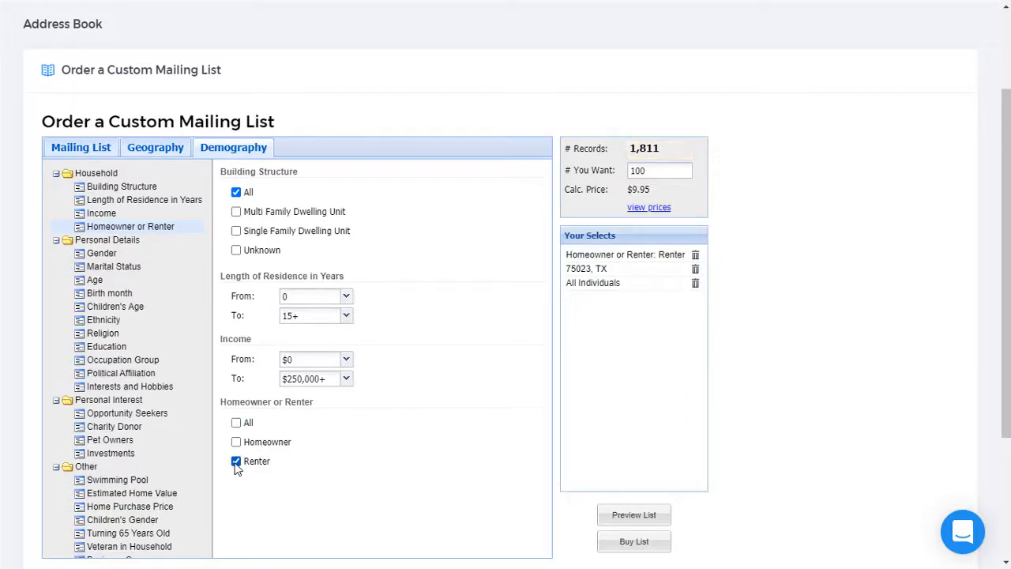
mouse_move(345, 297)
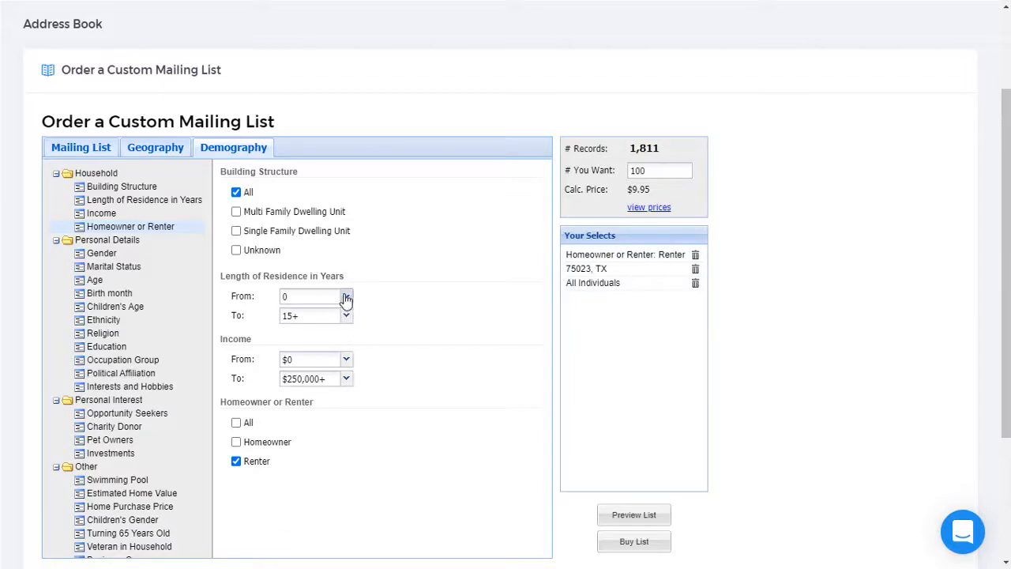
click(311, 295)
text(3)
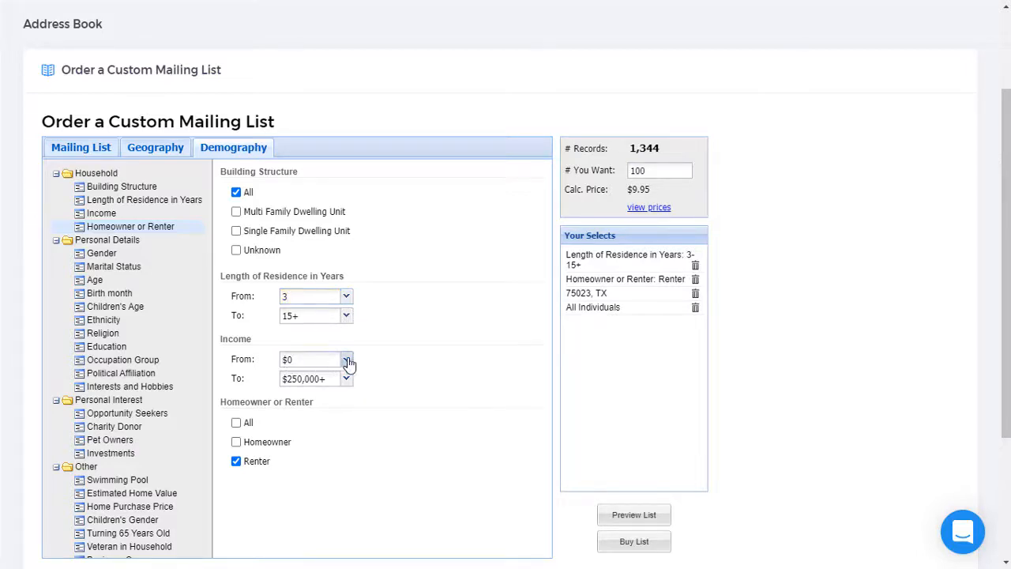
- Set the minimum household income to $50,000, leaving 568 records
click(346, 360)
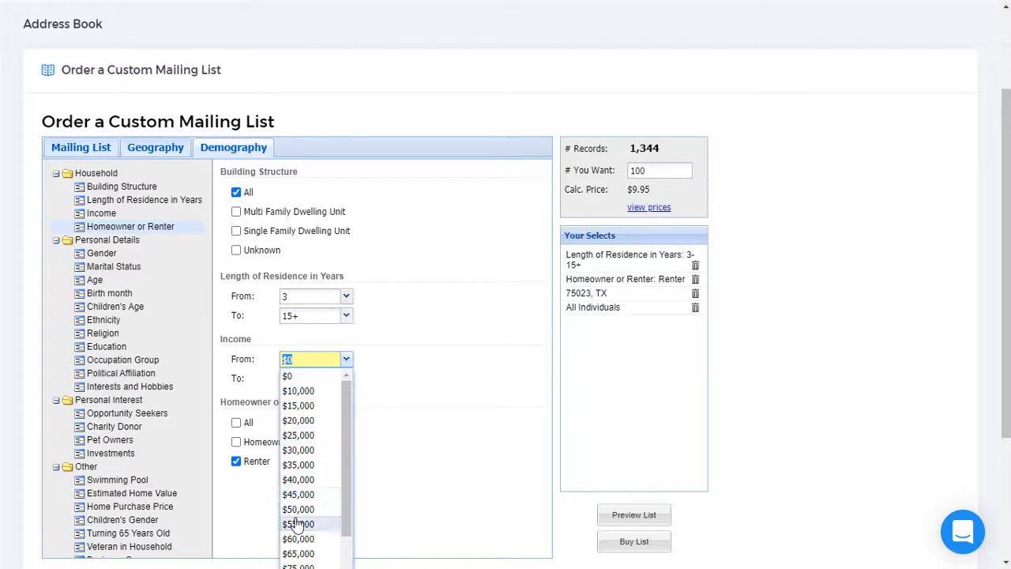
click(297, 509)
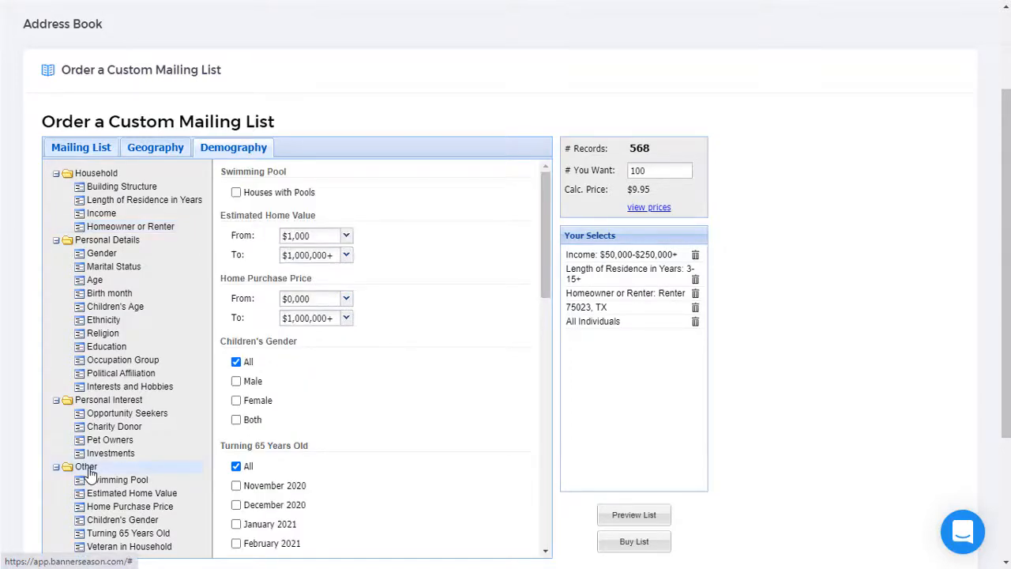
- Set the minimum estimated credit rating to 700, leaving 194 records
scroll(down, 3)
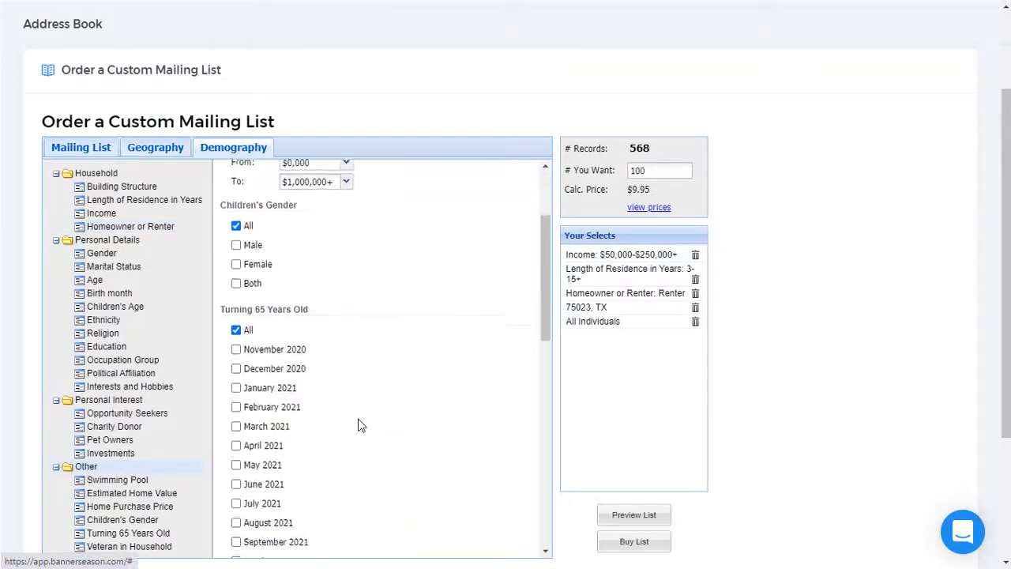
scroll(down, 3)
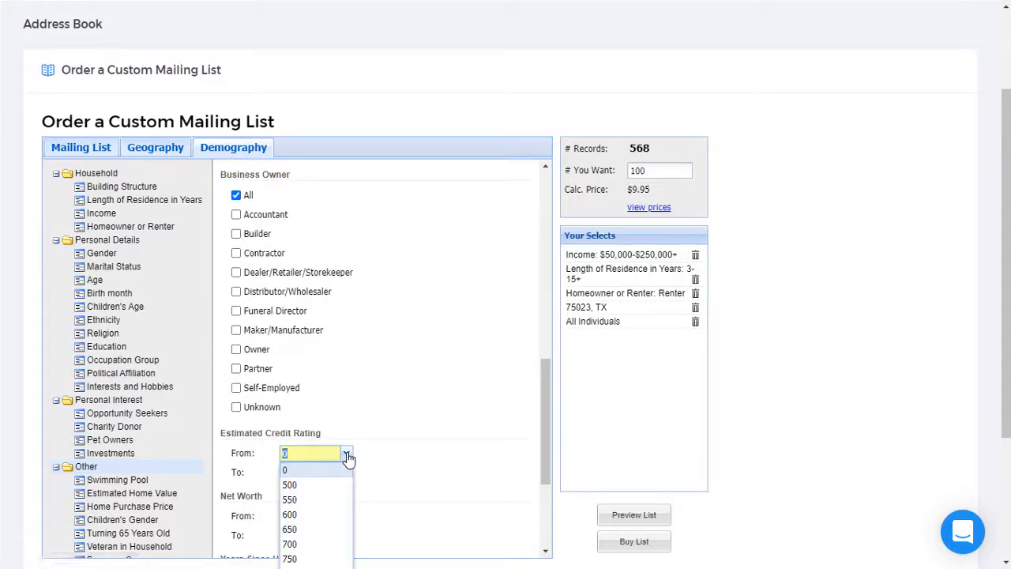
click(291, 544)
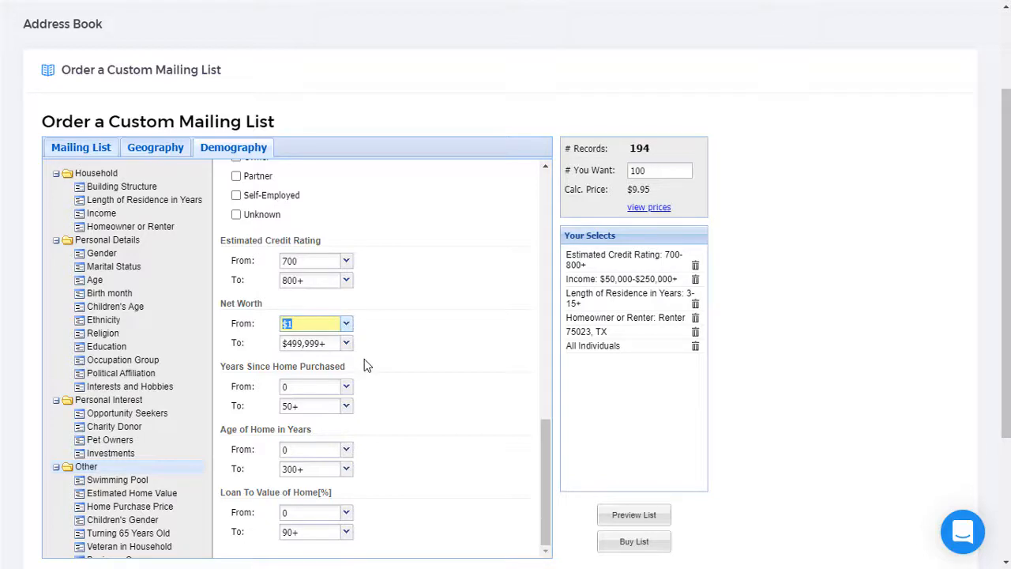
mouse_move(347, 330)
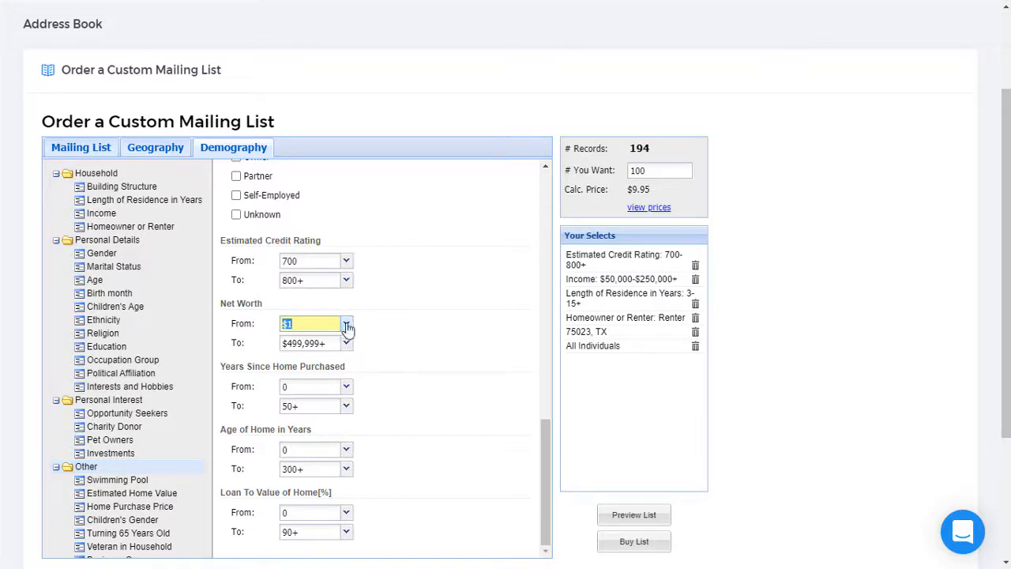
- Set minimum net worth to $50,000 and request all 166 matching records
click(346, 322)
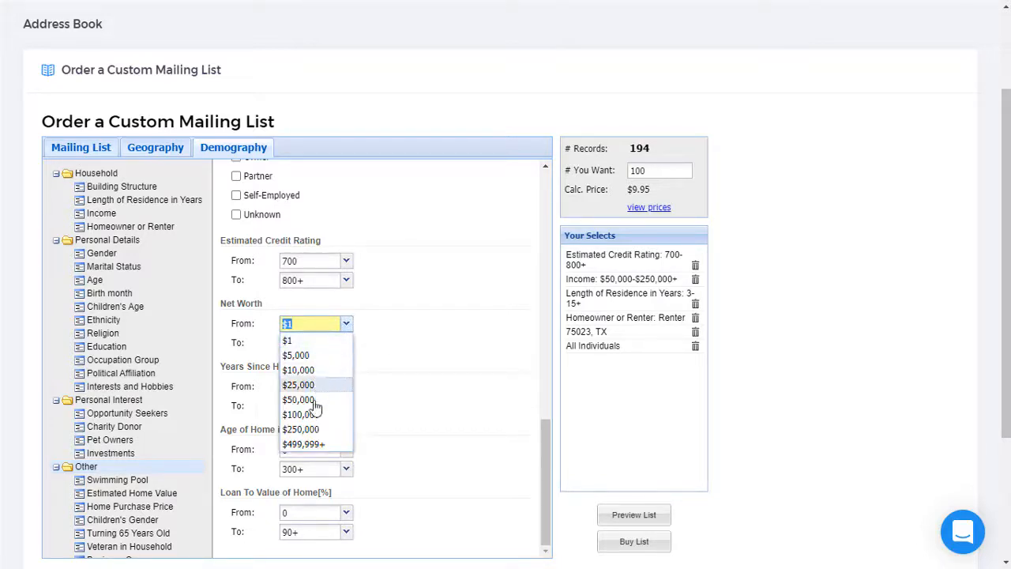
click(298, 398)
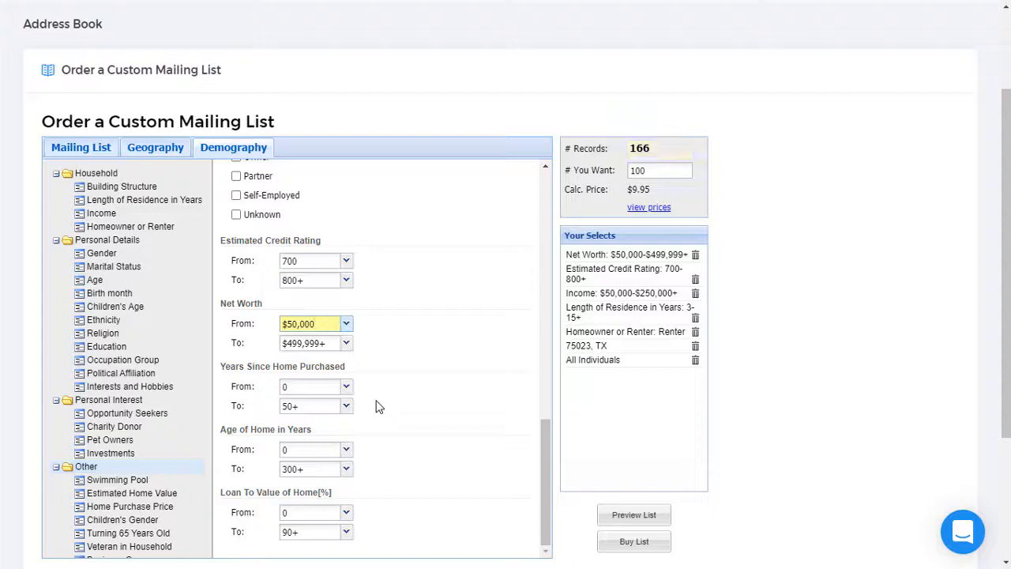
click(310, 322)
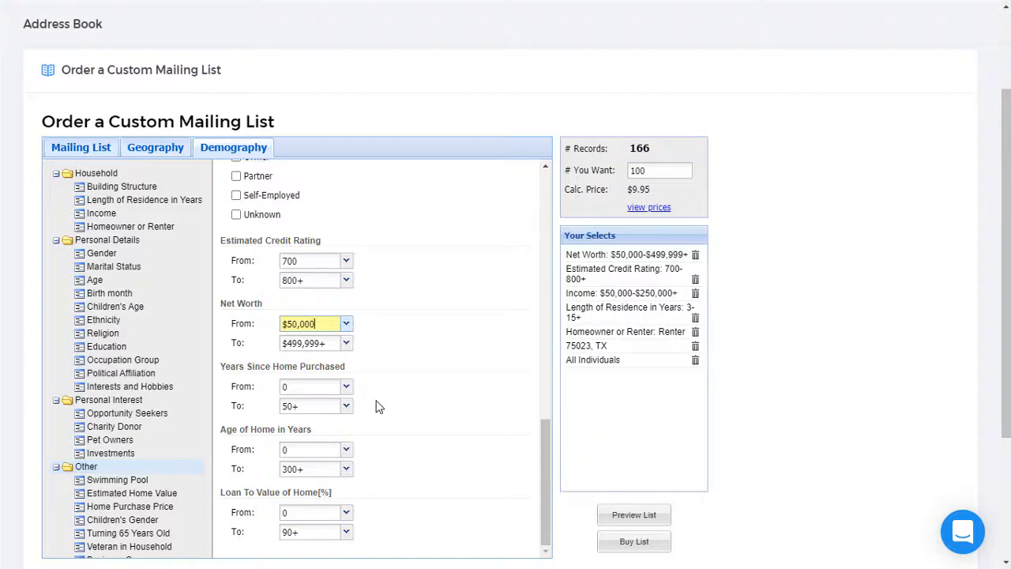
click(660, 171)
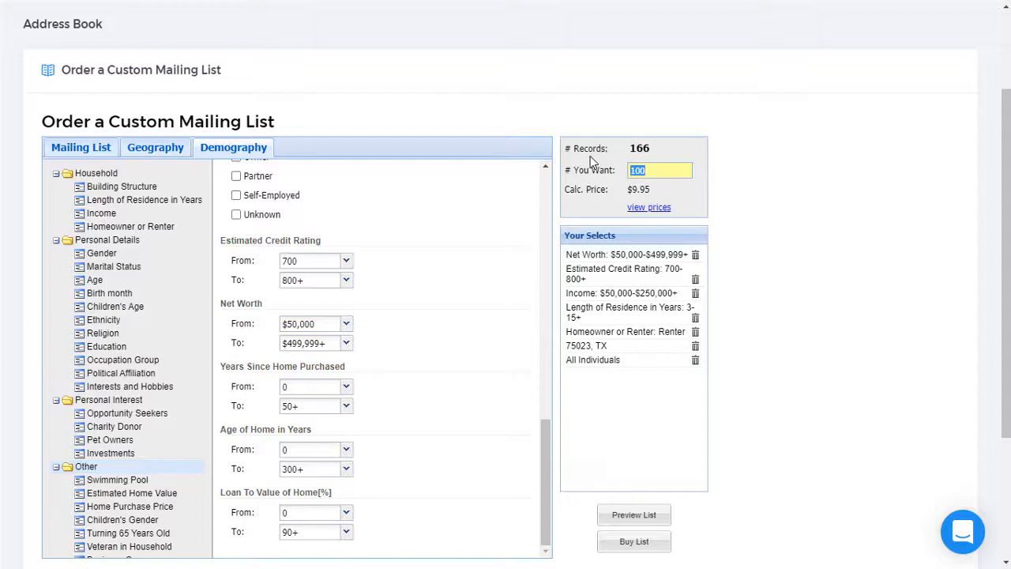
text(166)
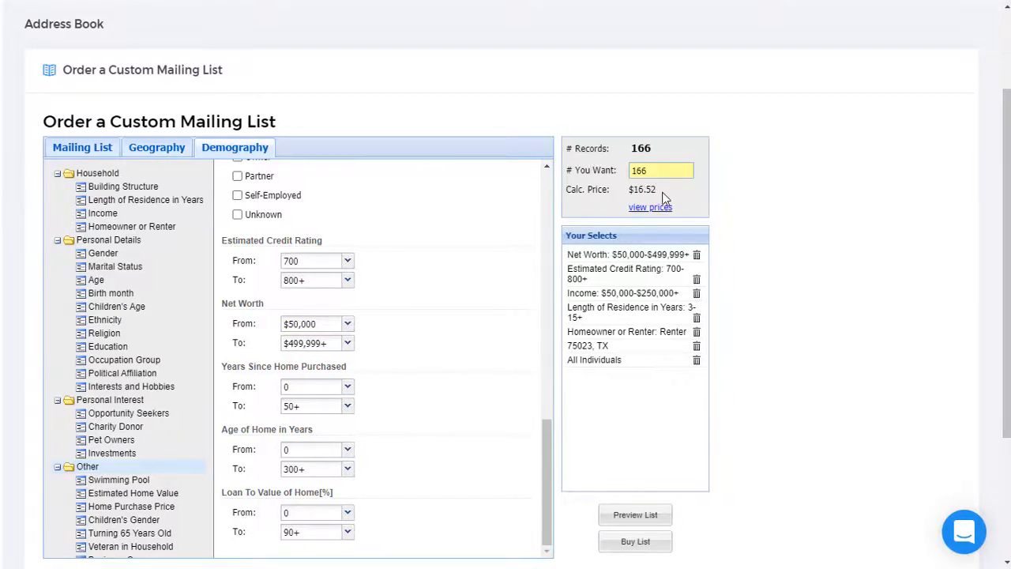